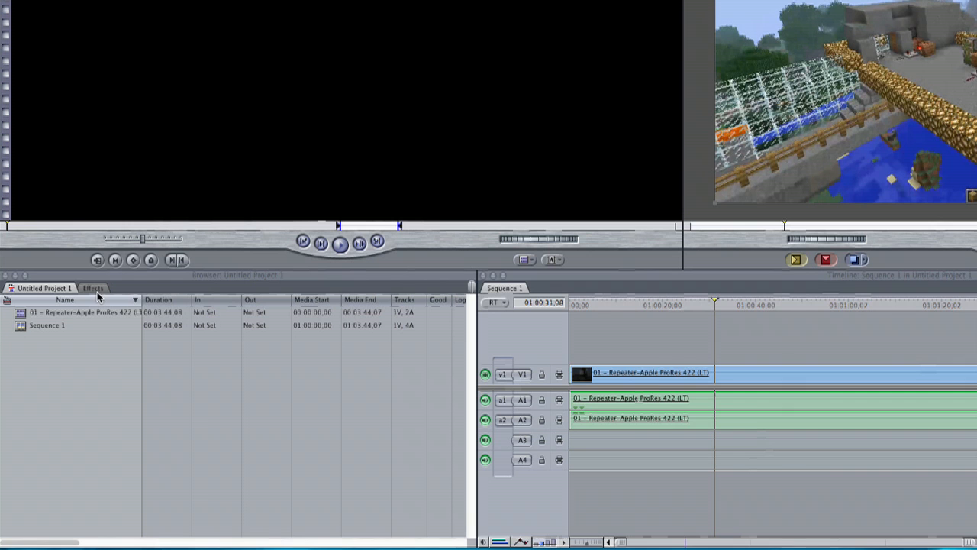
# - Locate Color Corrector 3-way under Effects > Video Filters > Color Correction
pyautogui.click(93, 288)
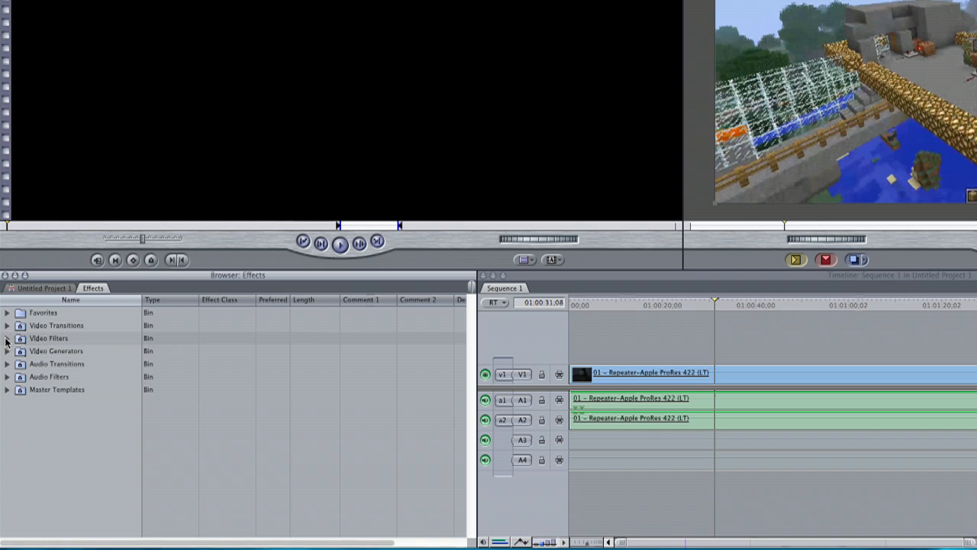
pyautogui.click(7, 339)
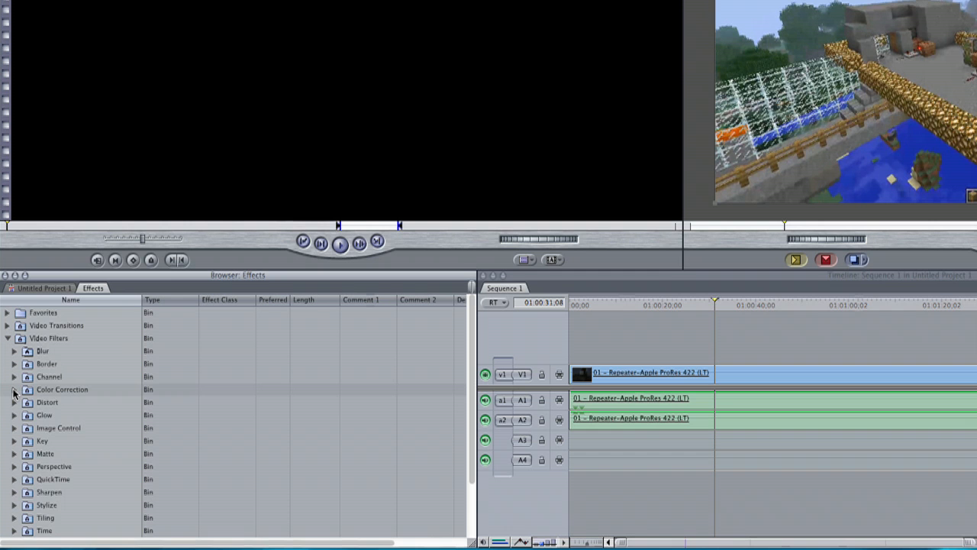
pyautogui.click(13, 389)
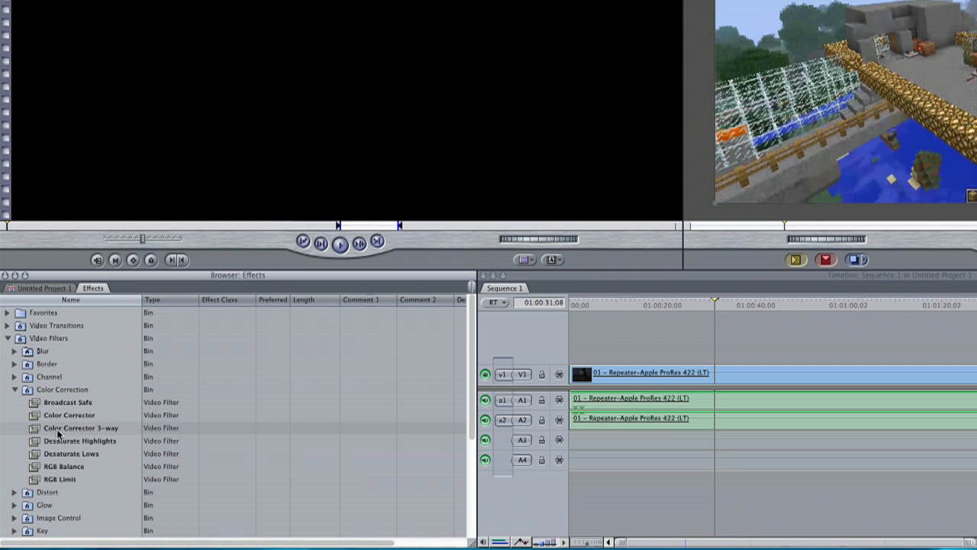
pyautogui.click(80, 428)
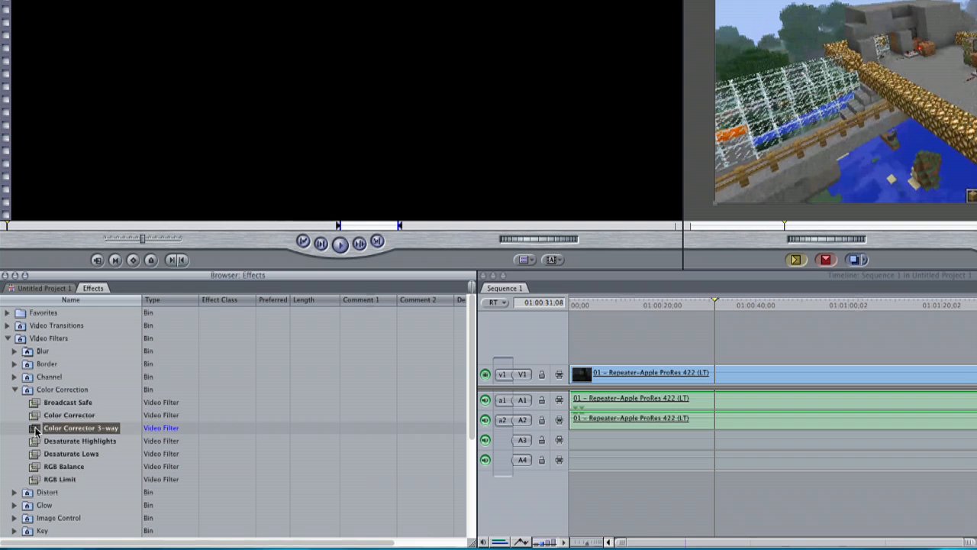
# - Drop Color Corrector 3-way onto the Minecraft clip on V1 and open it in the Viewer
pyautogui.moveTo(81, 428); pyautogui.dragTo(767, 368)
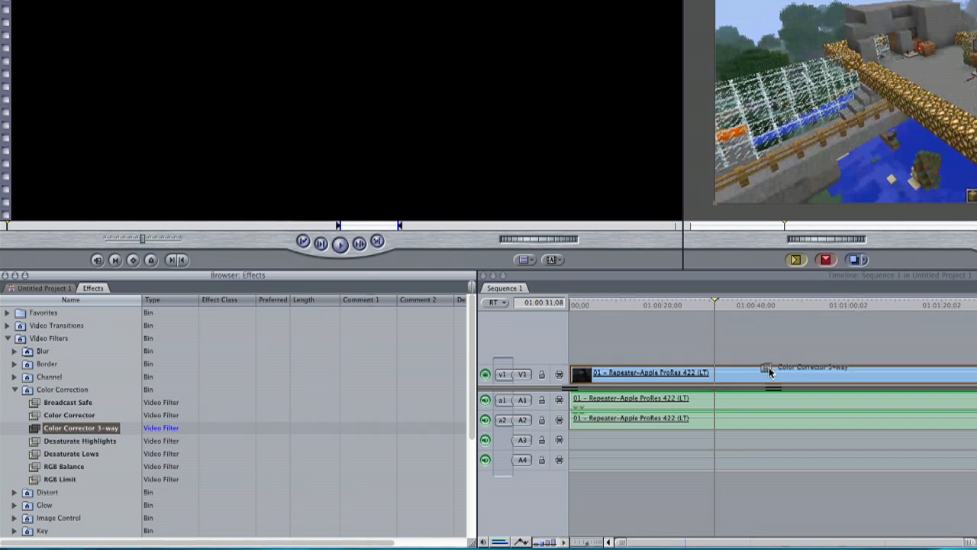
pyautogui.moveTo(771, 367); pyautogui.dragTo(794, 374)
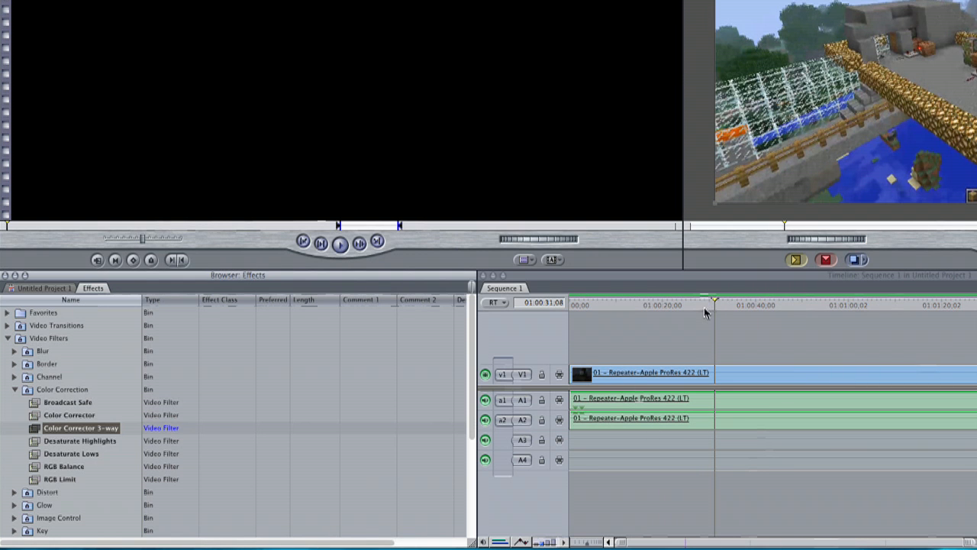
pyautogui.scroll(-3)
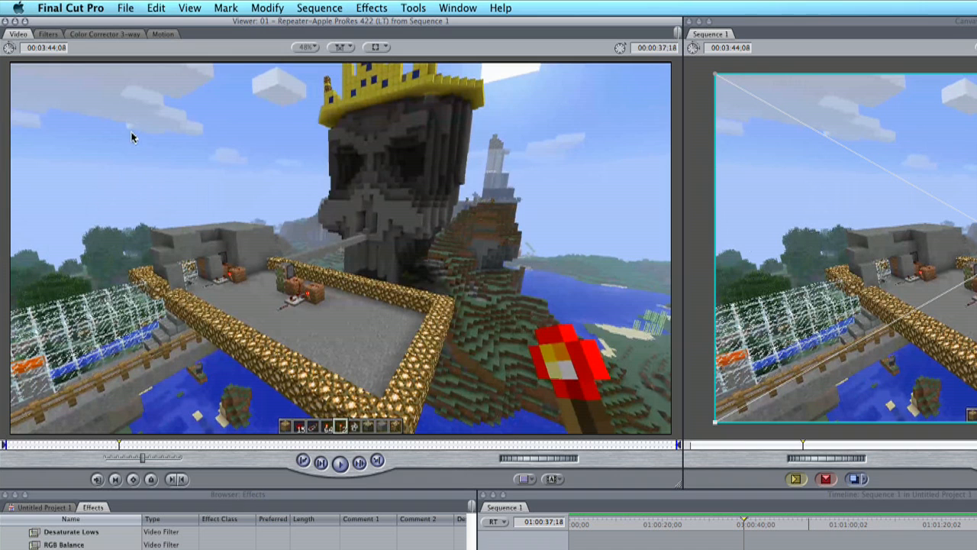
# - In the corrector's Filters parameters, set Blacks Level to -42 and Highlights Level to 370
pyautogui.click(47, 34)
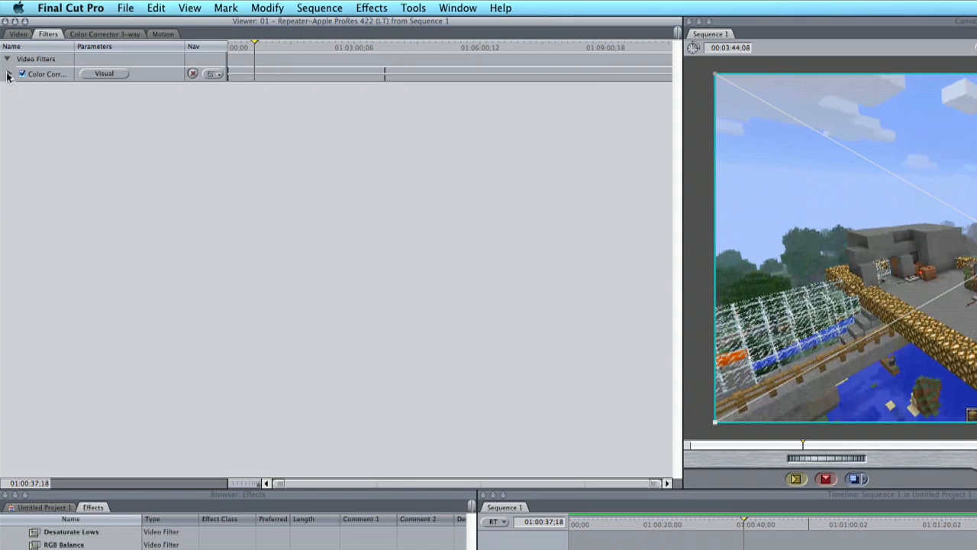
pyautogui.click(7, 74)
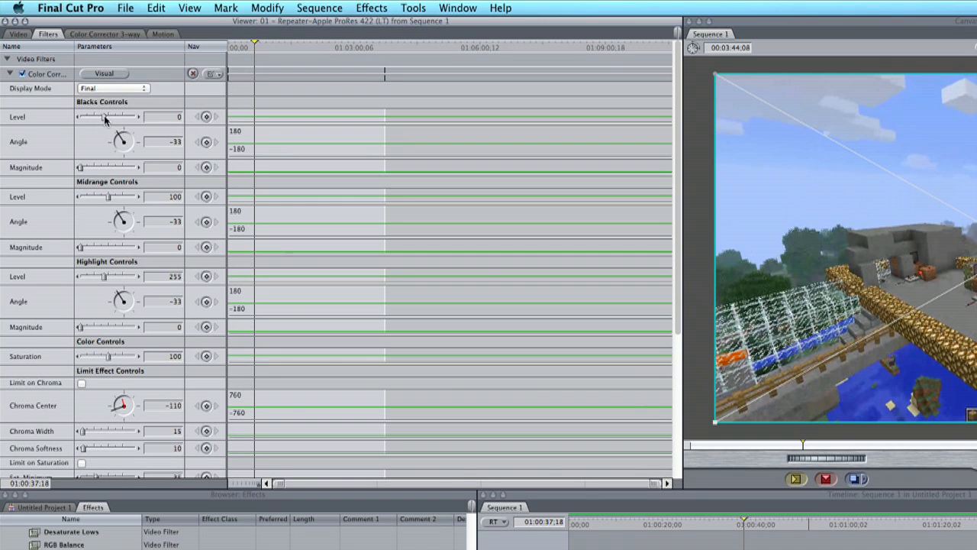
pyautogui.moveTo(103, 117); pyautogui.dragTo(100, 117)
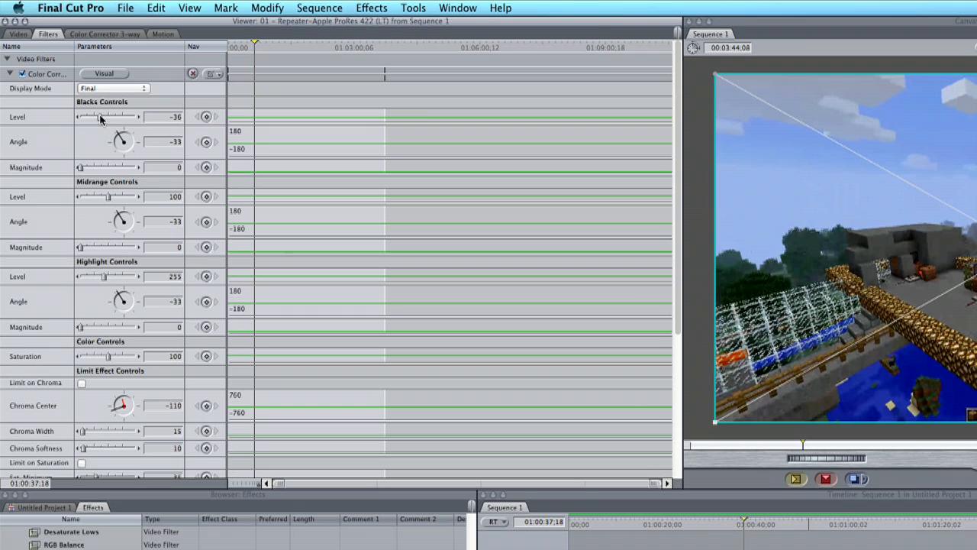
pyautogui.moveTo(102, 116); pyautogui.dragTo(98, 116)
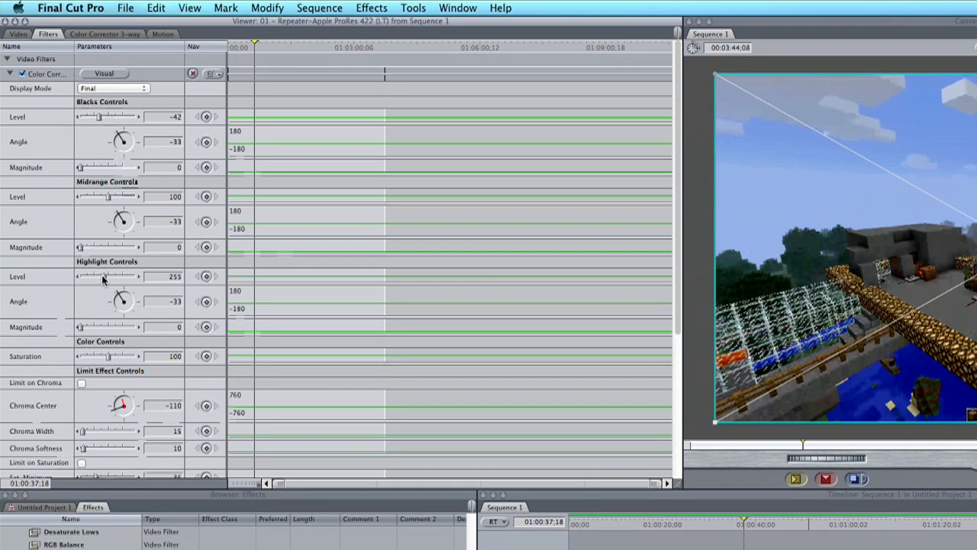
pyautogui.moveTo(103, 277); pyautogui.dragTo(114, 276)
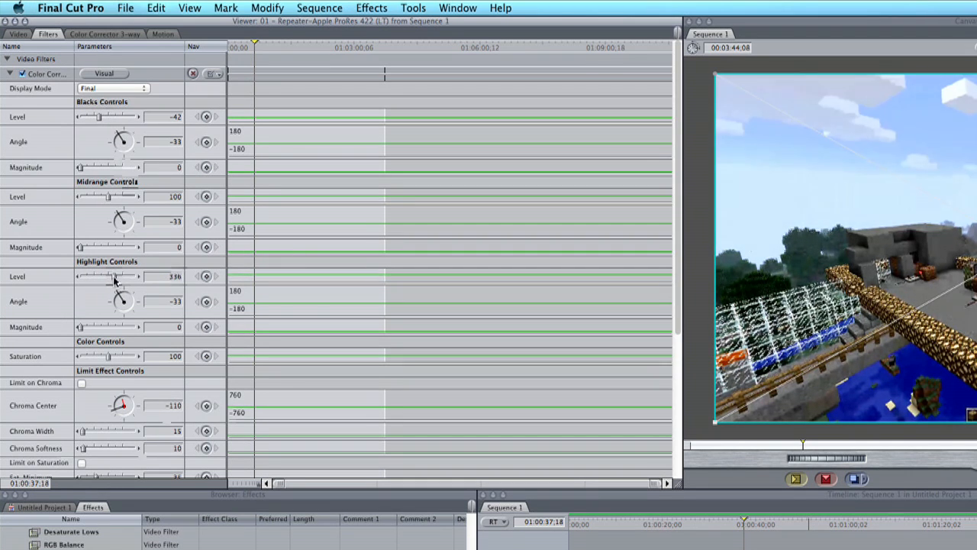
pyautogui.moveTo(113, 277); pyautogui.dragTo(122, 276)
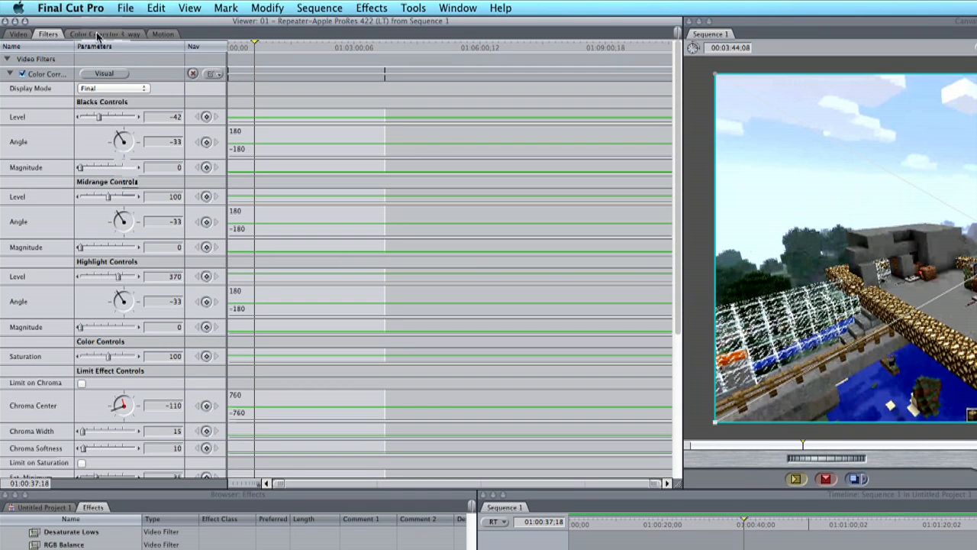
# - On the Color Corrector 3-way tab, drag the Sat slider fully left to zero saturation
pyautogui.click(105, 34)
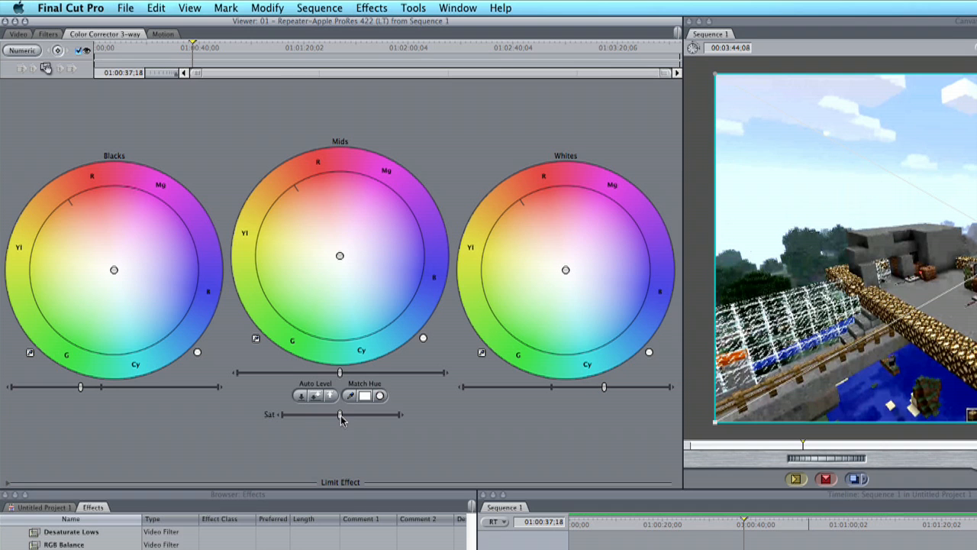
pyautogui.moveTo(341, 415); pyautogui.dragTo(313, 414)
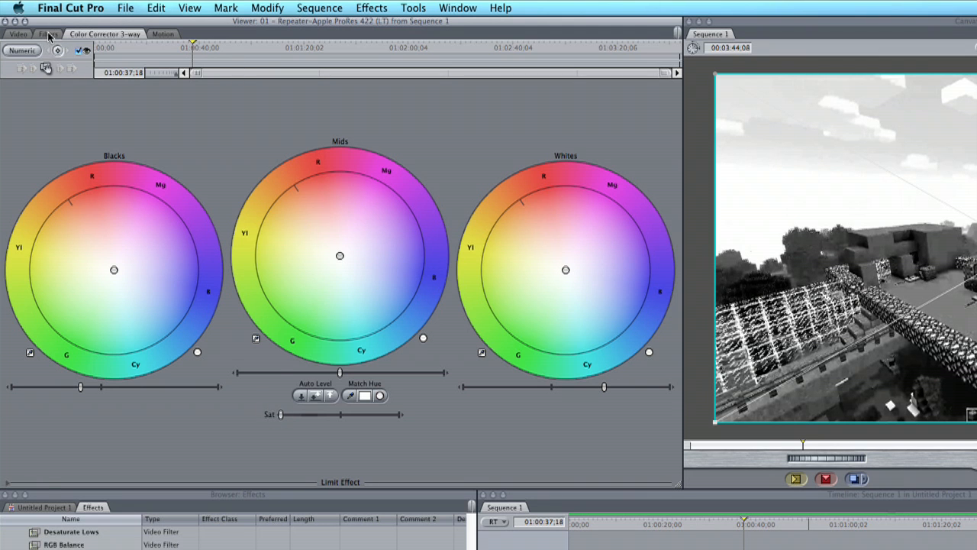
# - Back in the Filters tab, lower the Midrange Level to 81
pyautogui.click(22, 49)
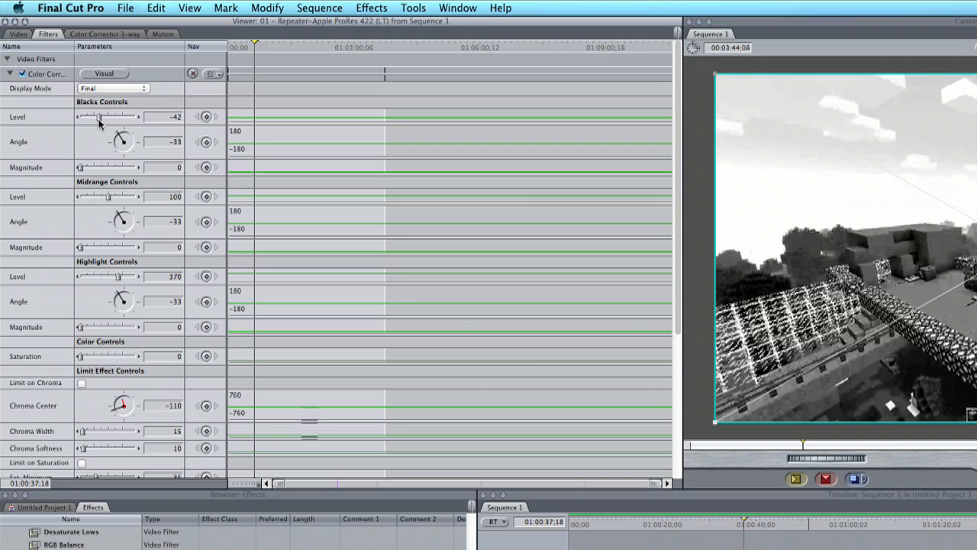
pyautogui.moveTo(102, 117); pyautogui.dragTo(91, 117)
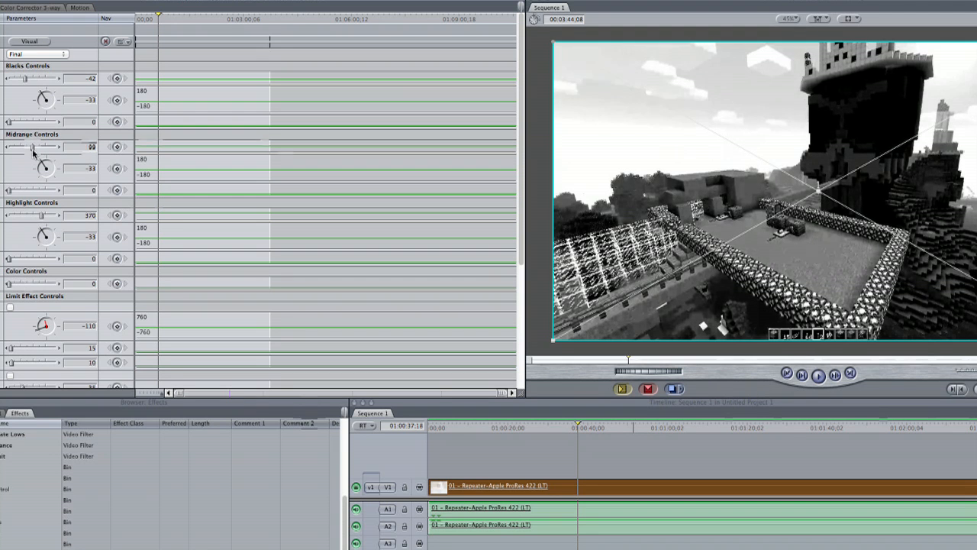
pyautogui.moveTo(38, 146); pyautogui.dragTo(29, 147)
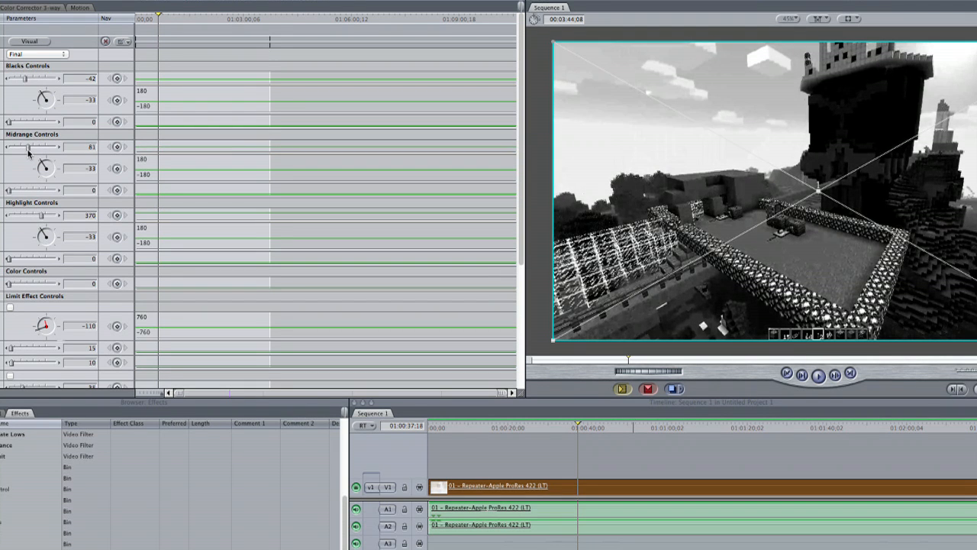